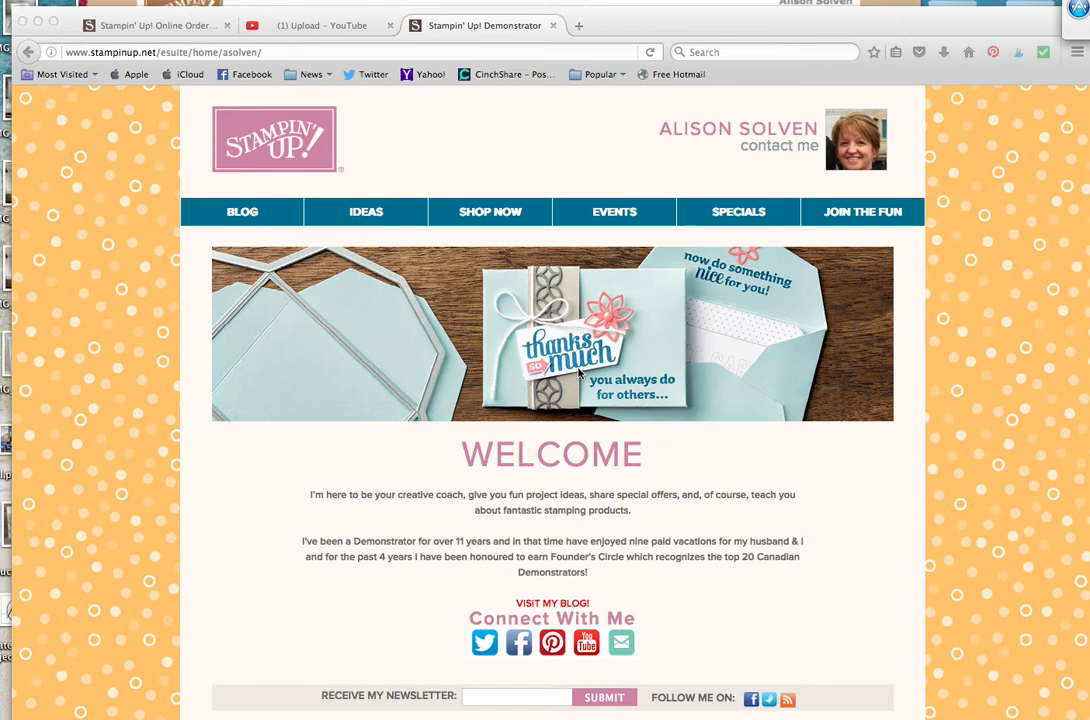
pyautogui.moveTo(582, 388)
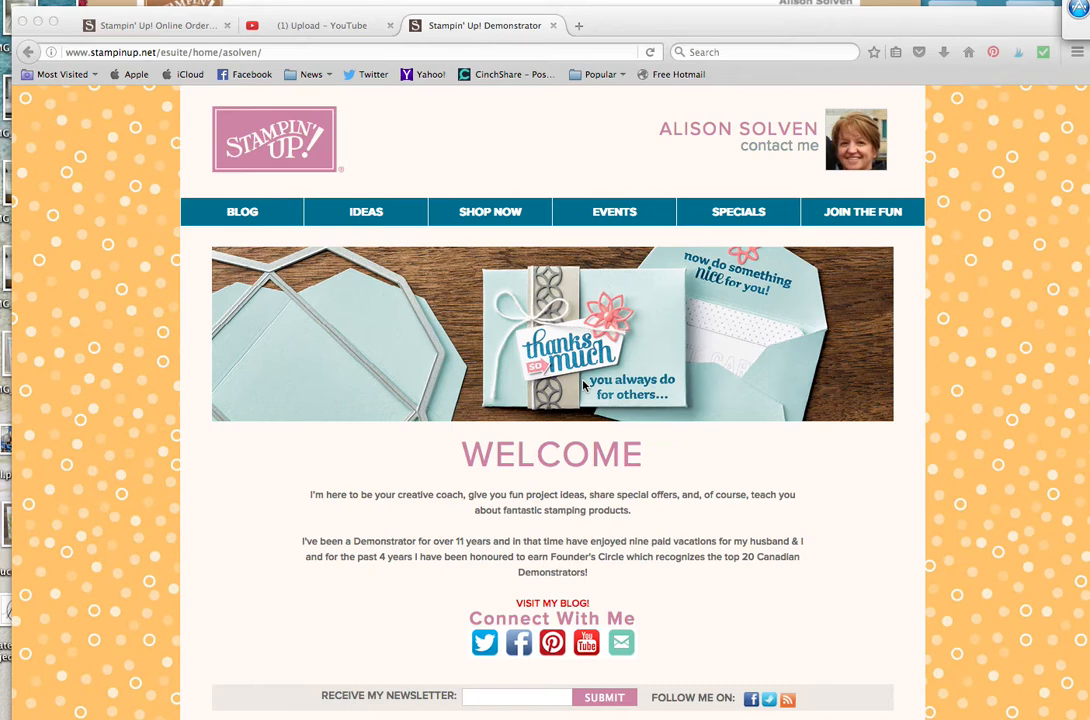
pyautogui.moveTo(548, 252)
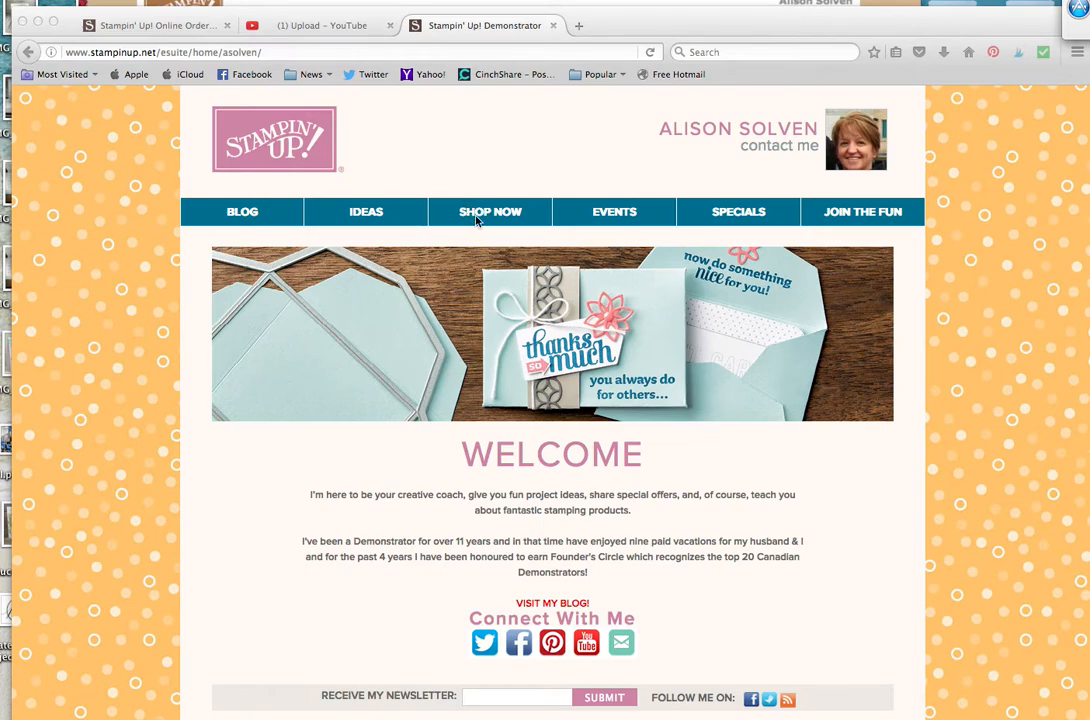
# - Enter the store via Shop Now and log in as a returning customer
pyautogui.click(490, 212)
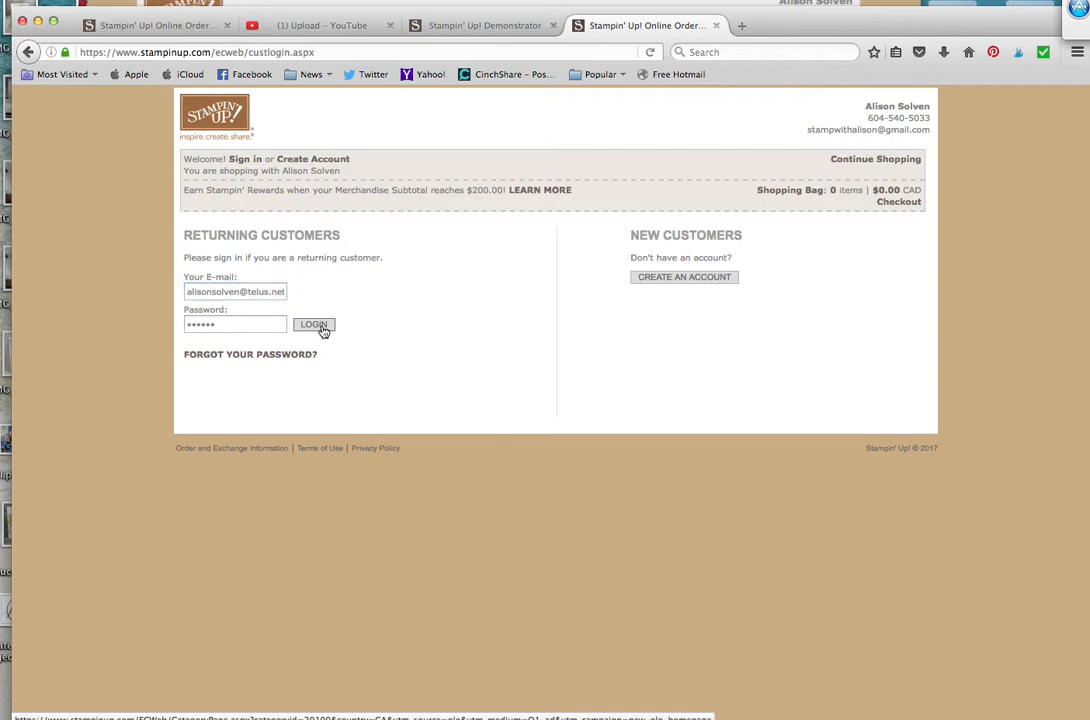
pyautogui.click(312, 324)
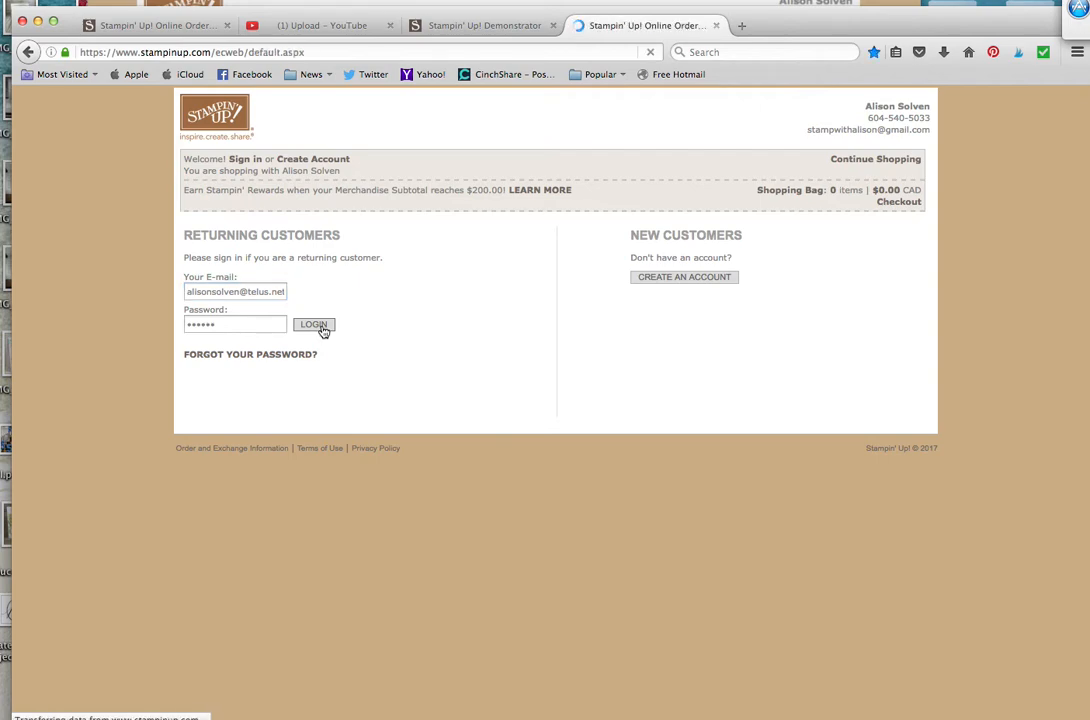
pyautogui.click(312, 324)
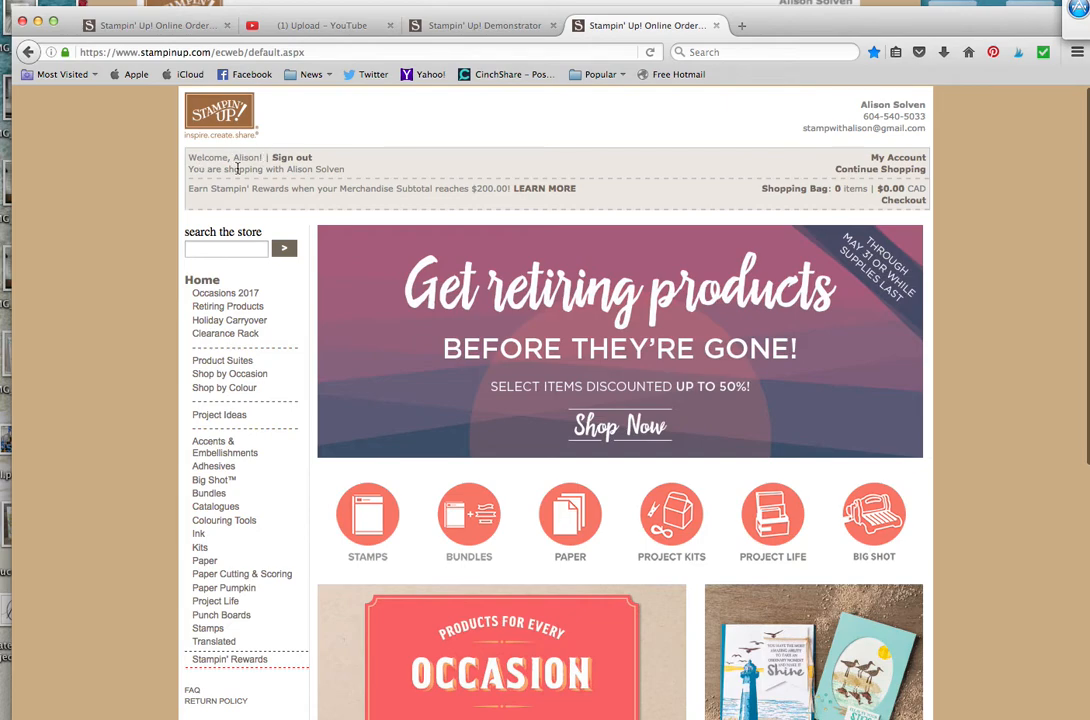
pyautogui.moveTo(616, 172)
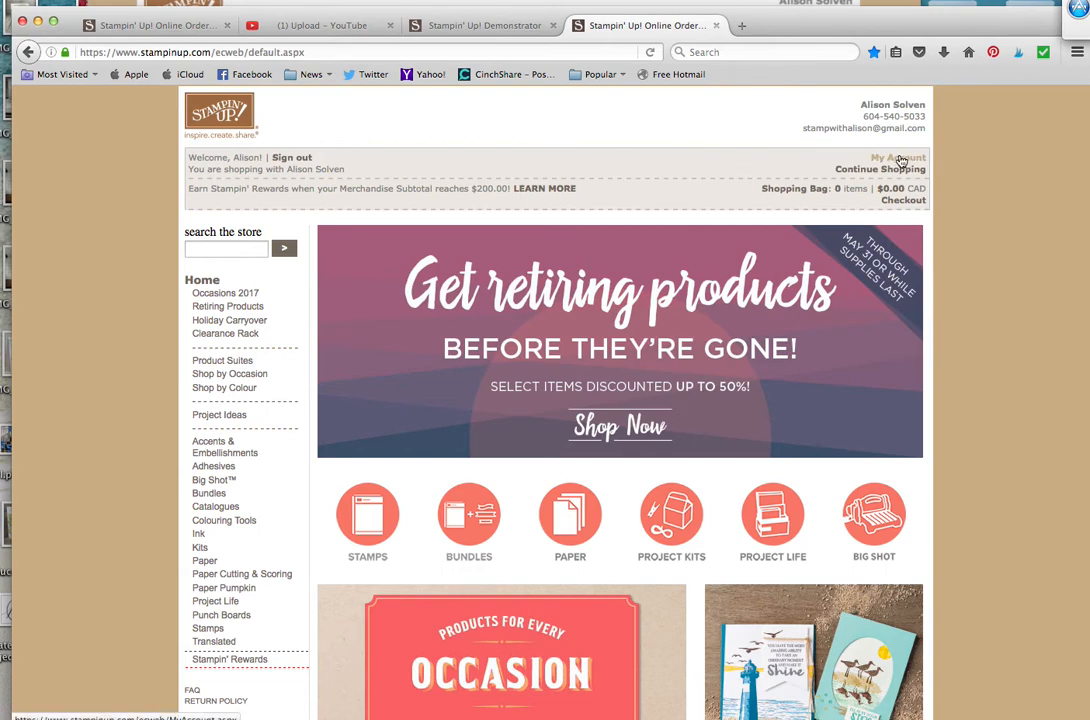
# - Open My Account and select the Billing Address 1 field to check the street address
pyautogui.click(896, 158)
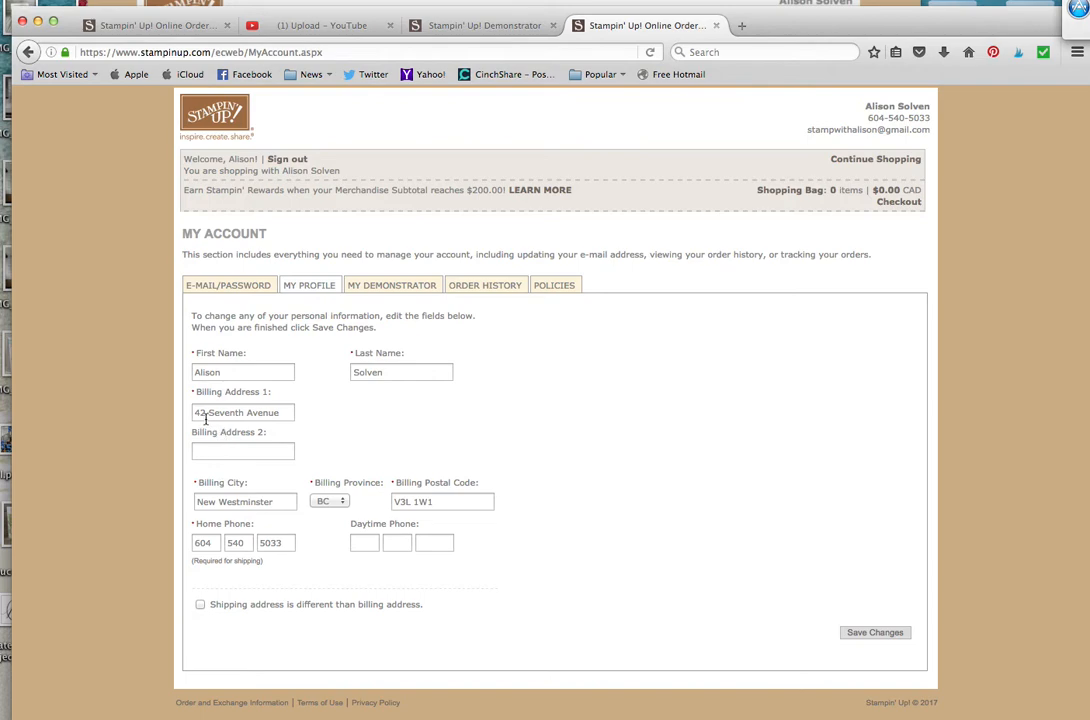
pyautogui.tripleClick(242, 412)
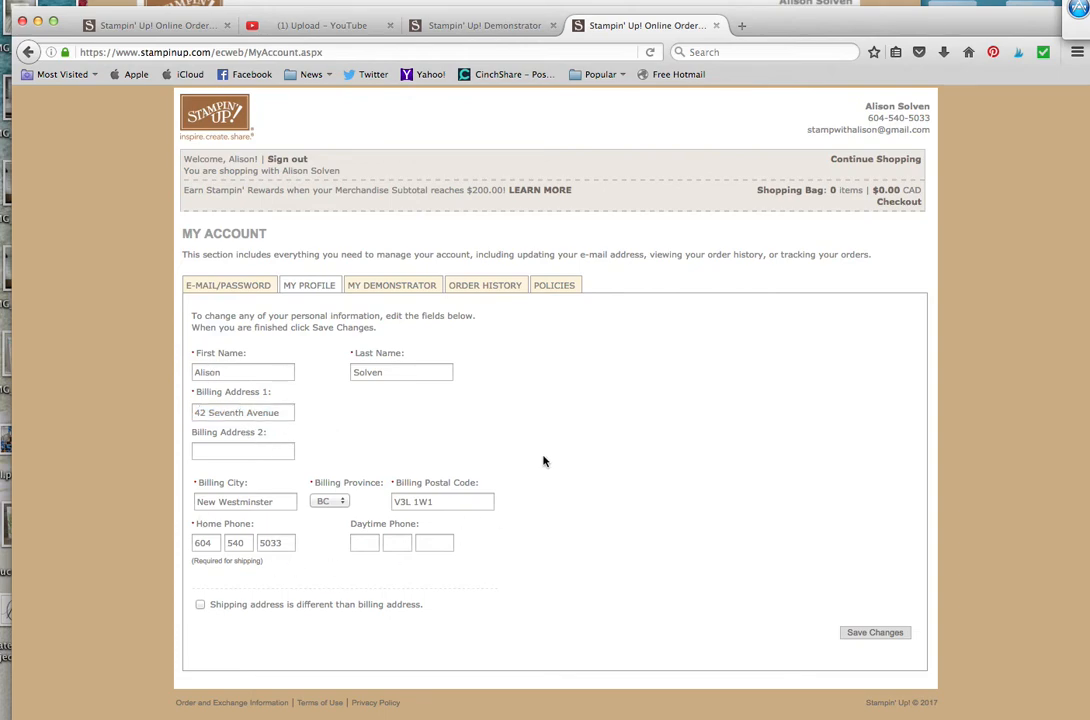
pyautogui.moveTo(240, 402)
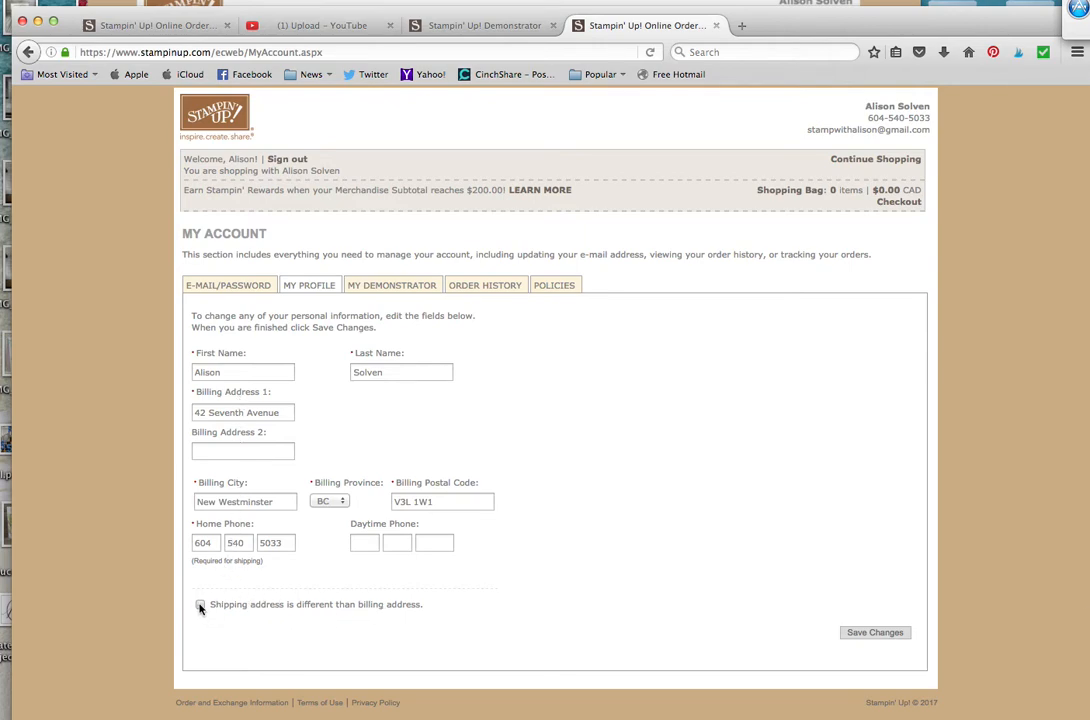
# - Leave shipping the same as billing and save the profile changes
pyautogui.click(200, 604)
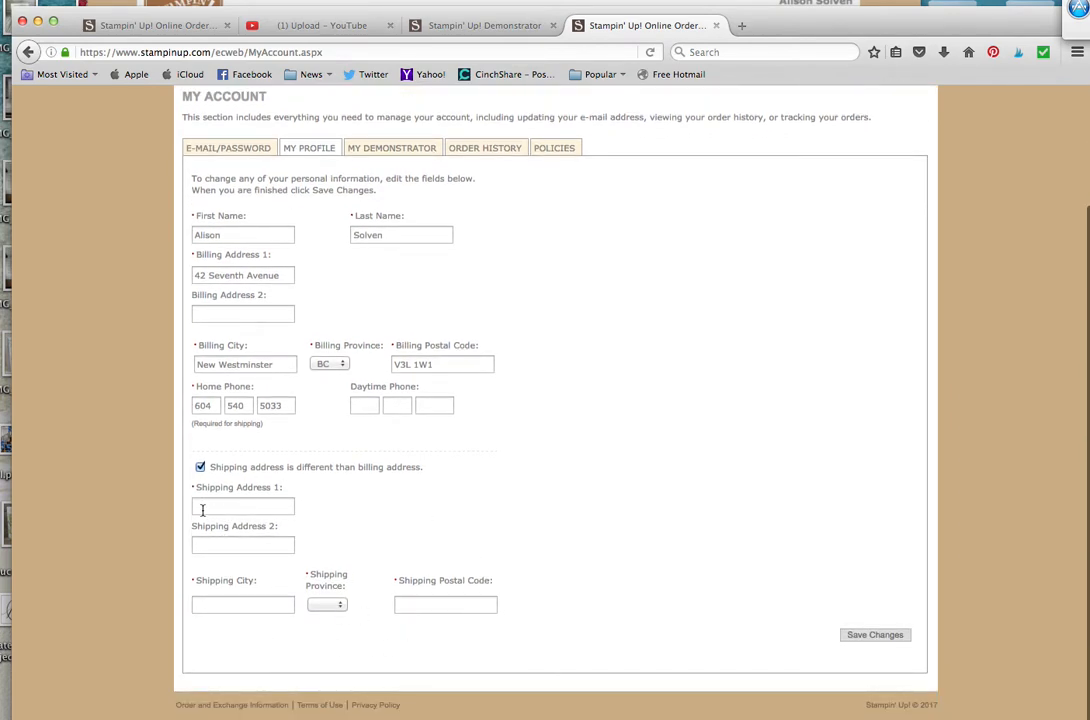
pyautogui.click(200, 468)
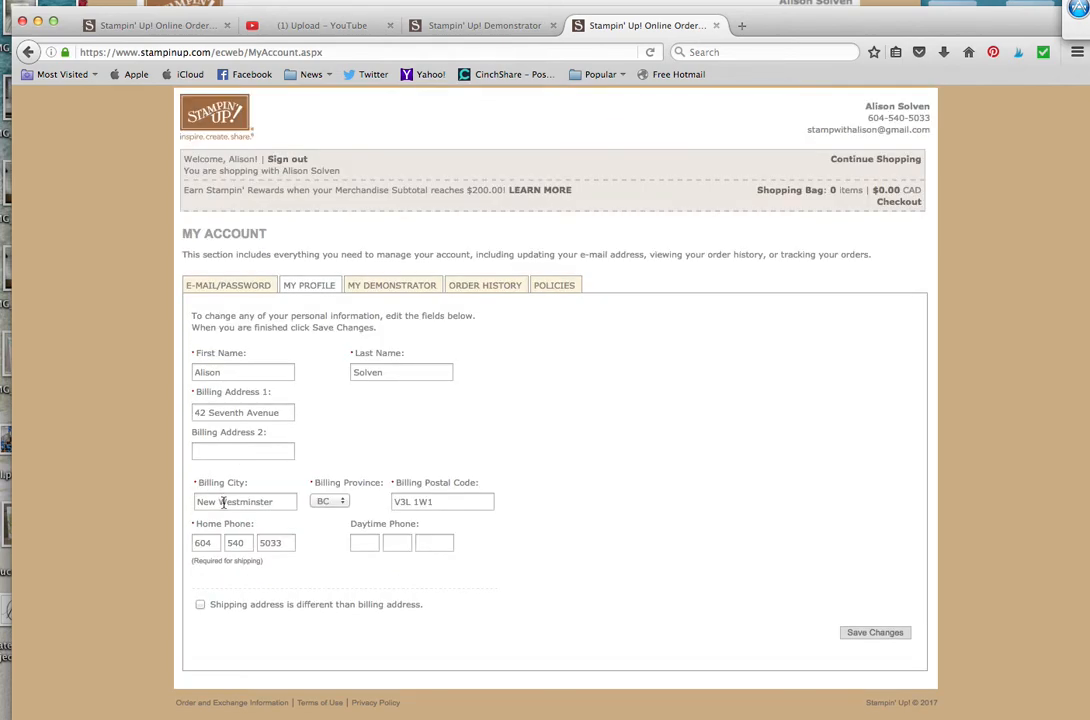
pyautogui.click(876, 632)
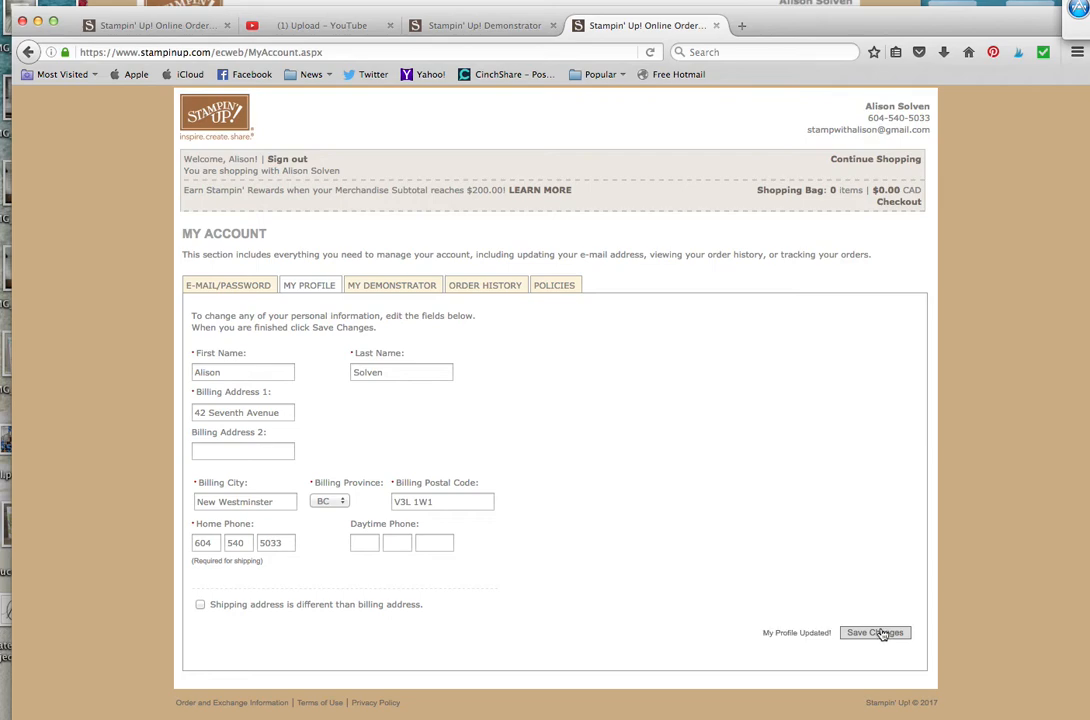
pyautogui.moveTo(416, 296)
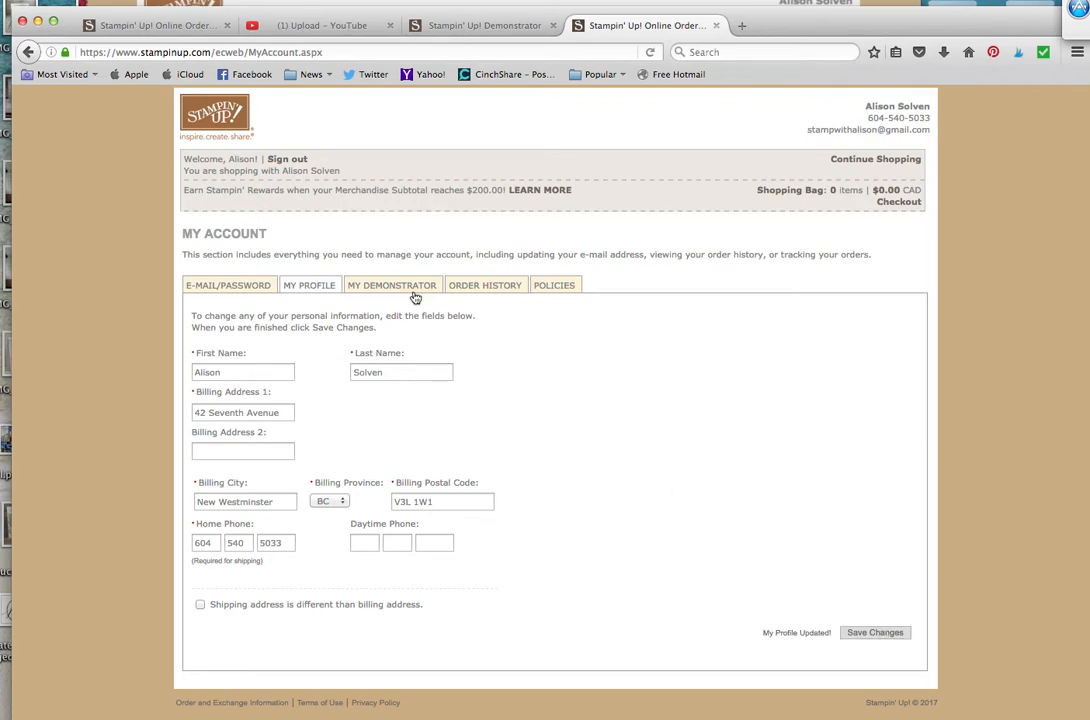
# - Switch to My Demonstrator to review contact details and the updates checkbox
pyautogui.click(392, 284)
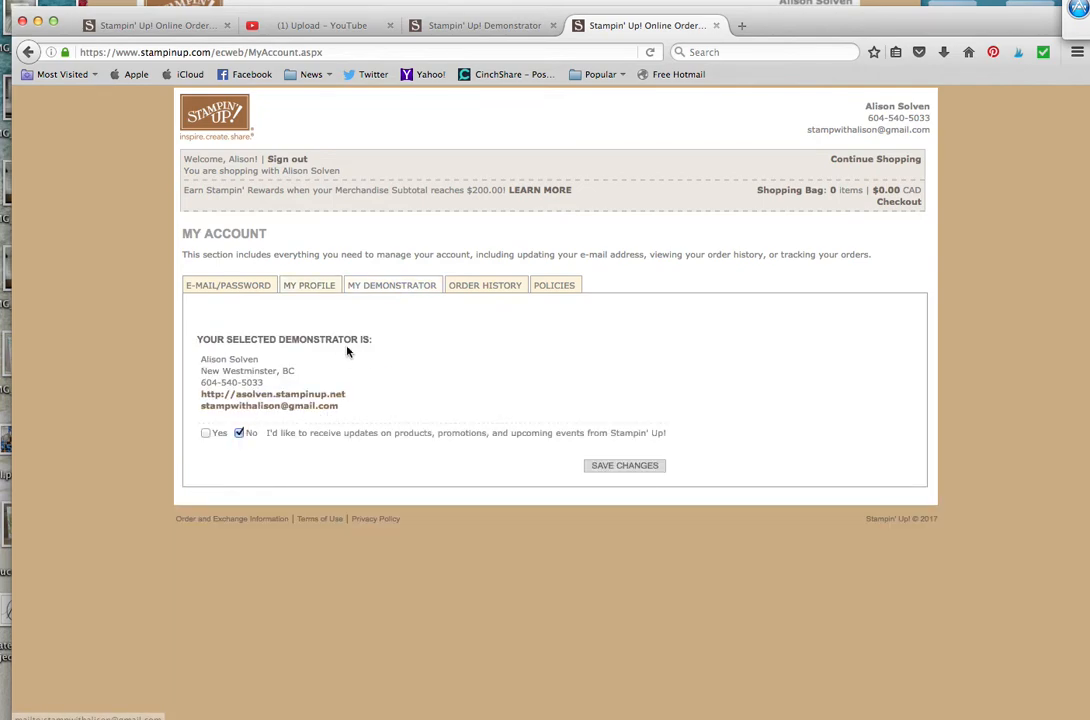
pyautogui.moveTo(278, 330)
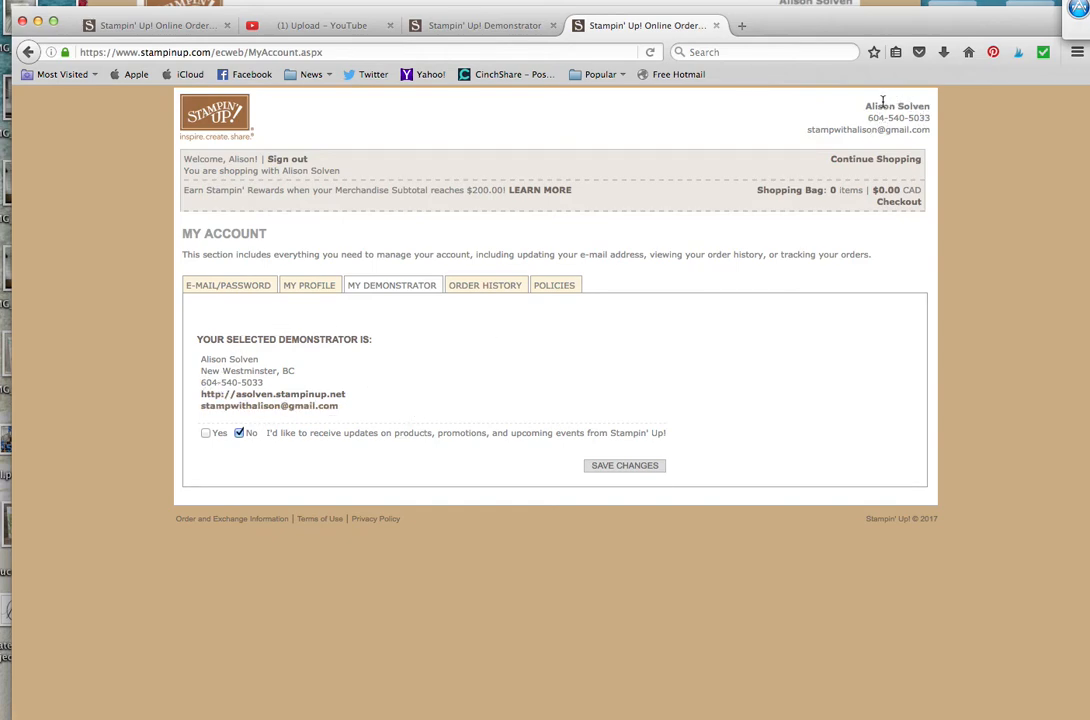
pyautogui.moveTo(852, 126)
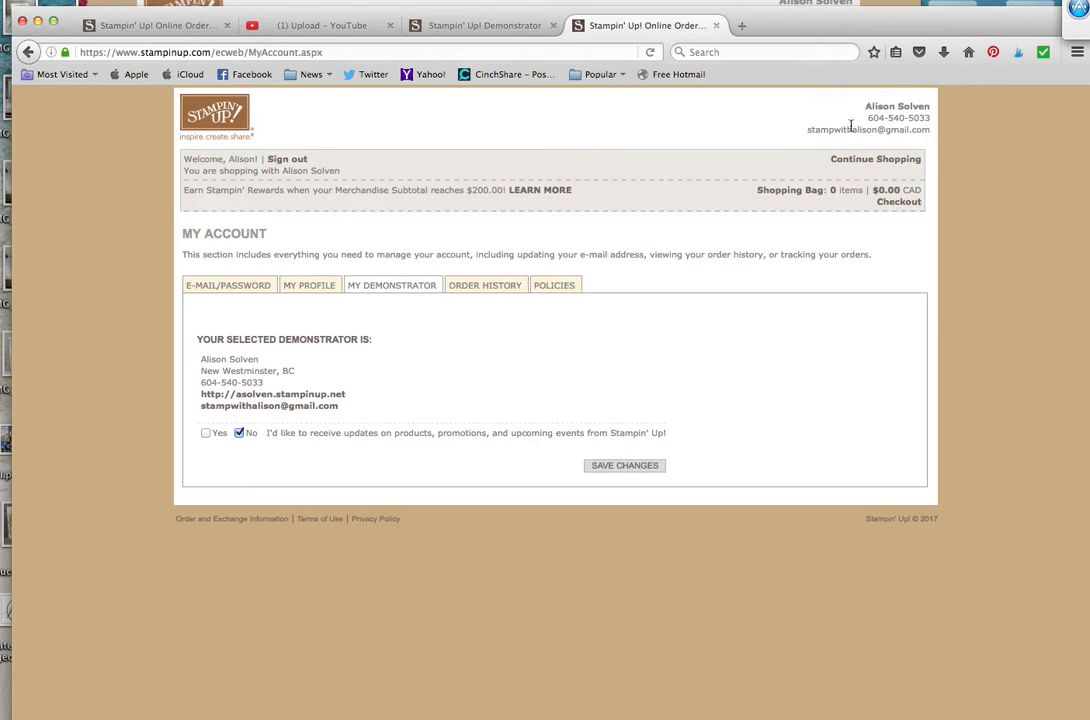
pyautogui.moveTo(436, 408)
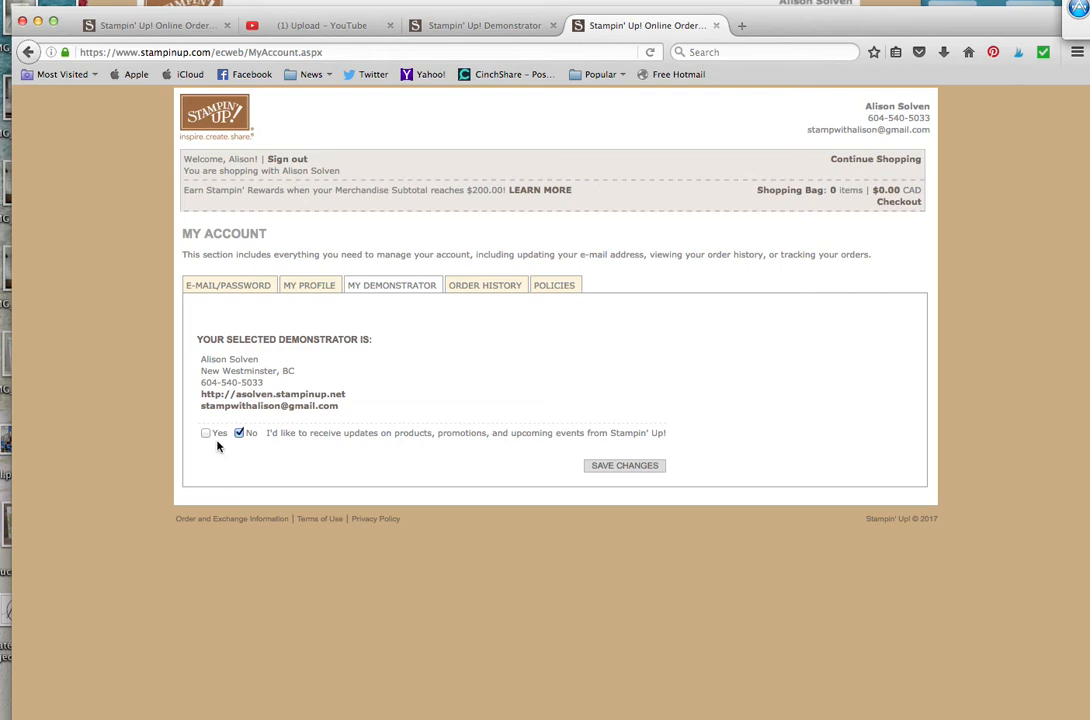
pyautogui.moveTo(340, 446)
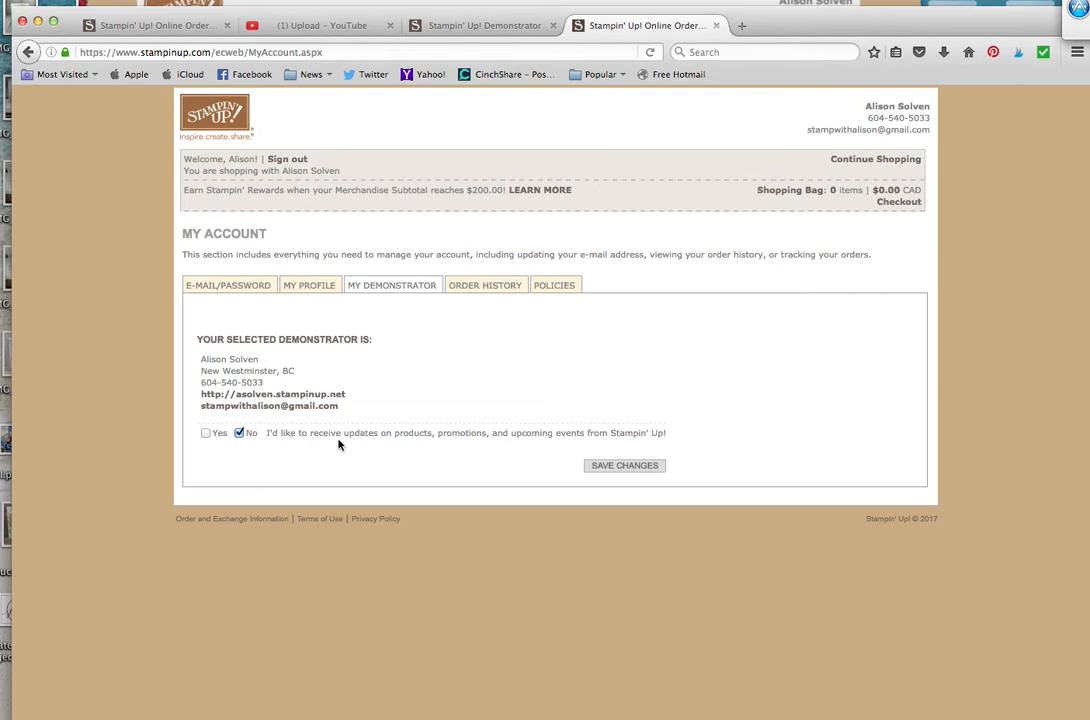
pyautogui.moveTo(576, 444)
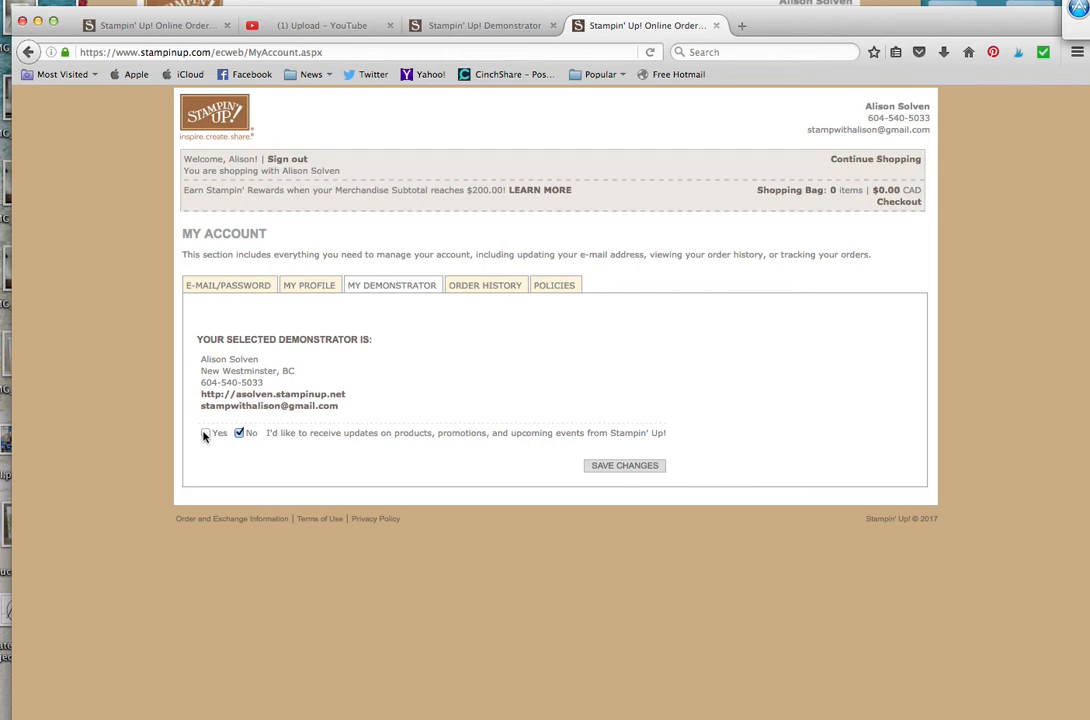
# - Tick Yes for promotional updates and save the preference
pyautogui.click(206, 432)
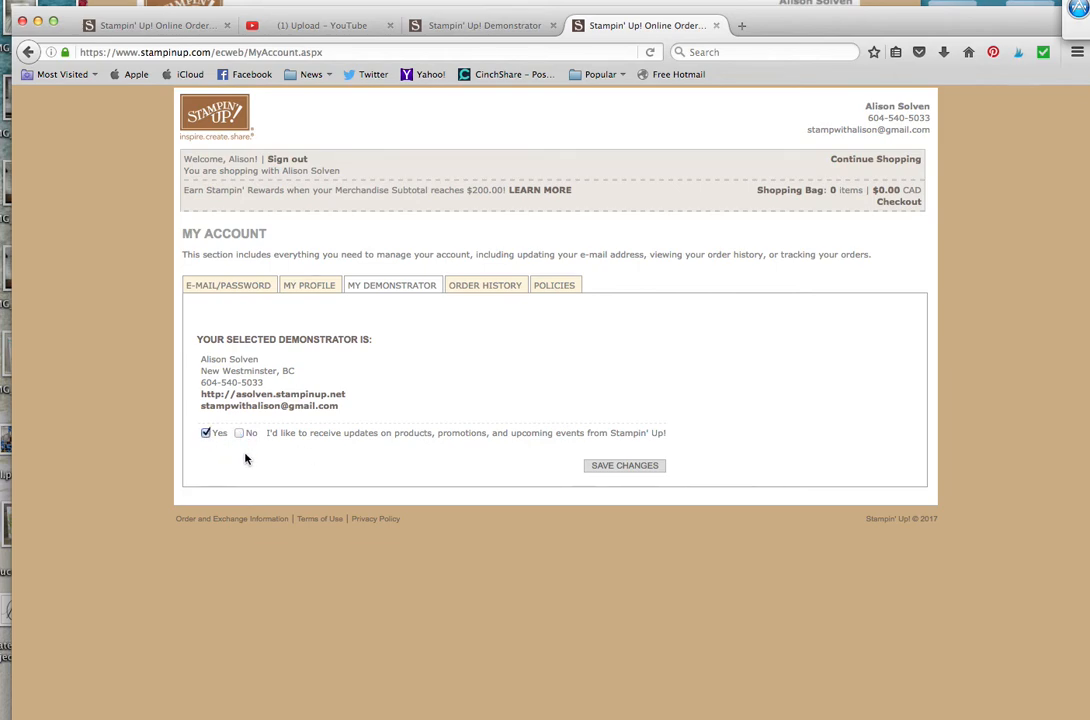
pyautogui.moveTo(476, 462)
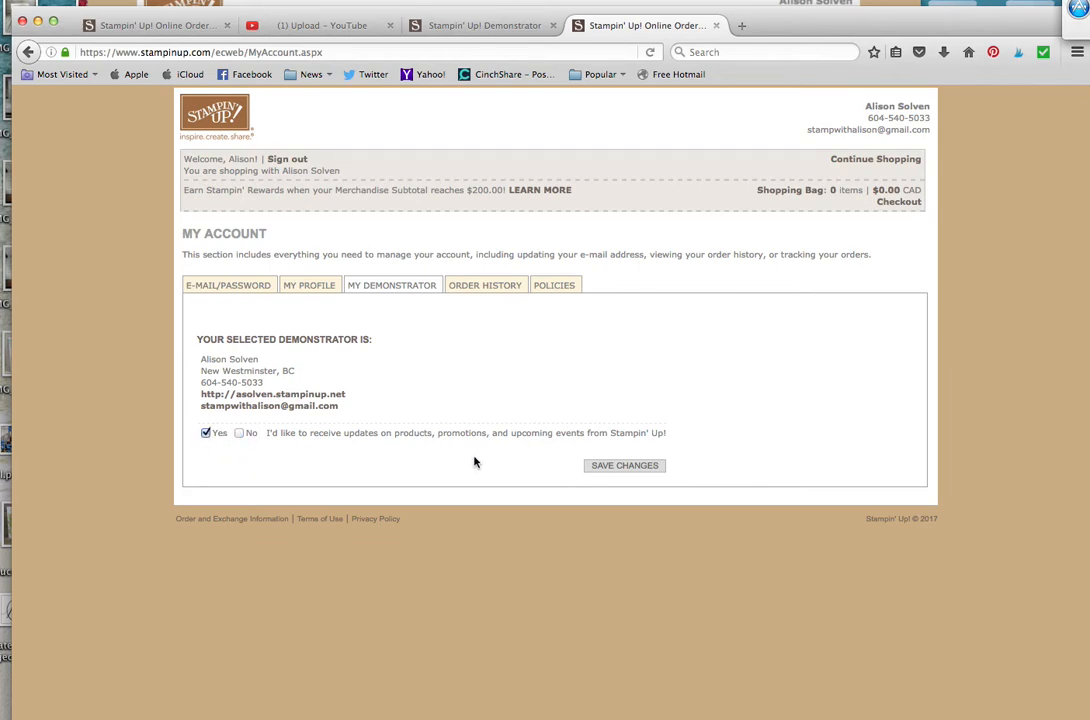
pyautogui.click(624, 464)
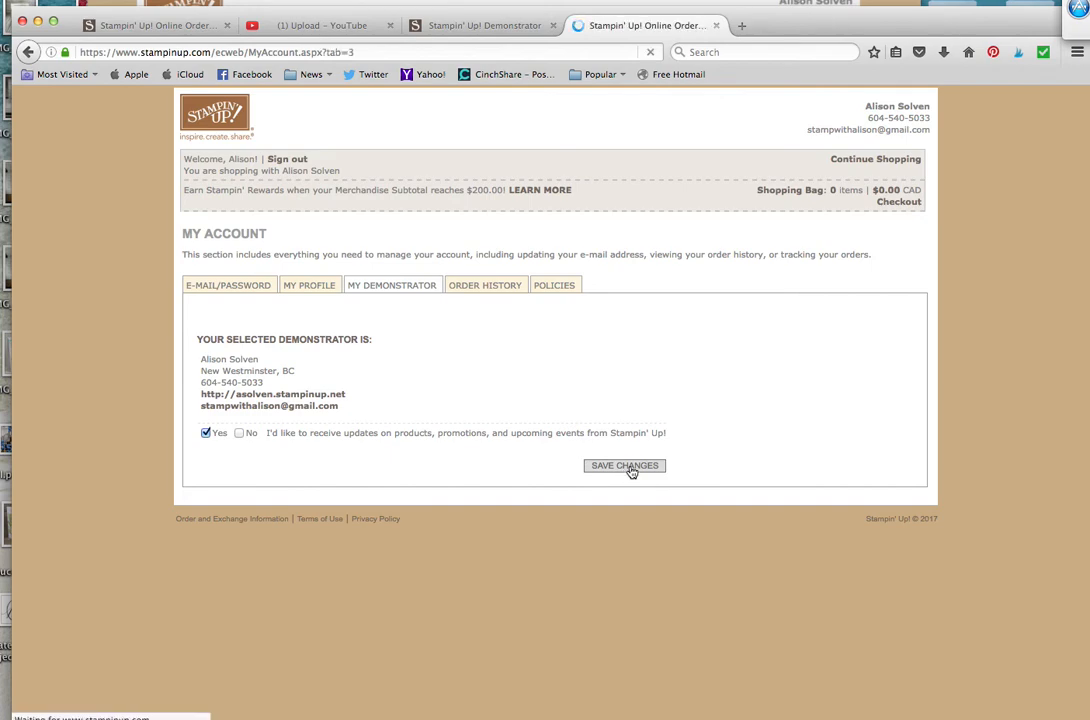
pyautogui.click(624, 464)
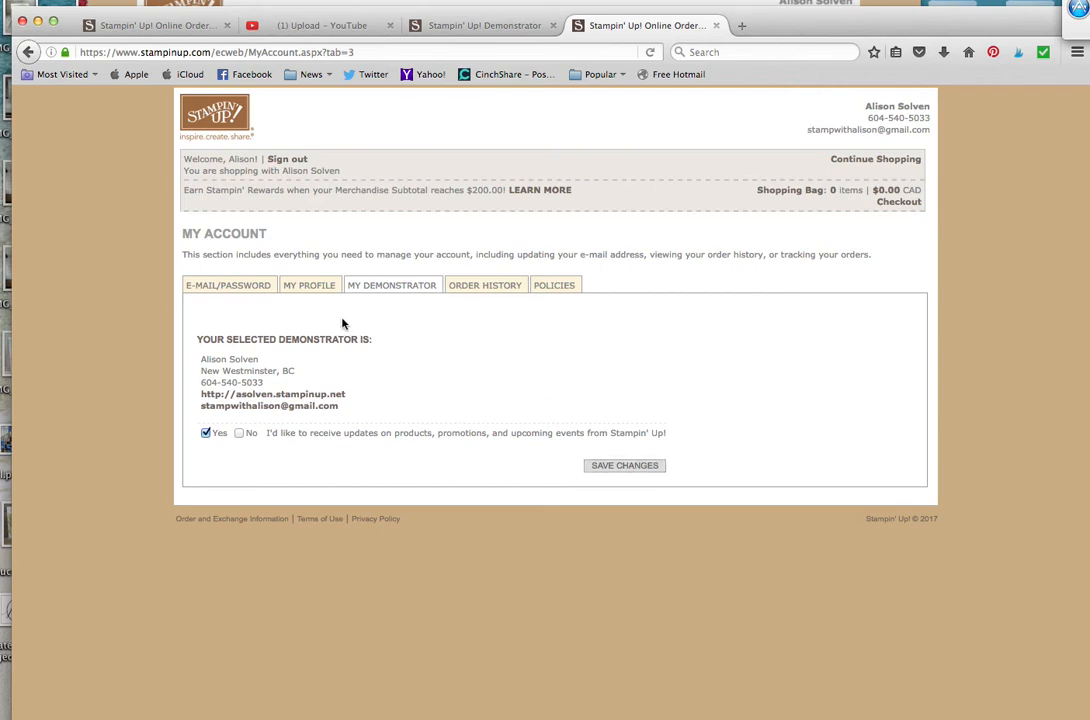
pyautogui.moveTo(524, 472)
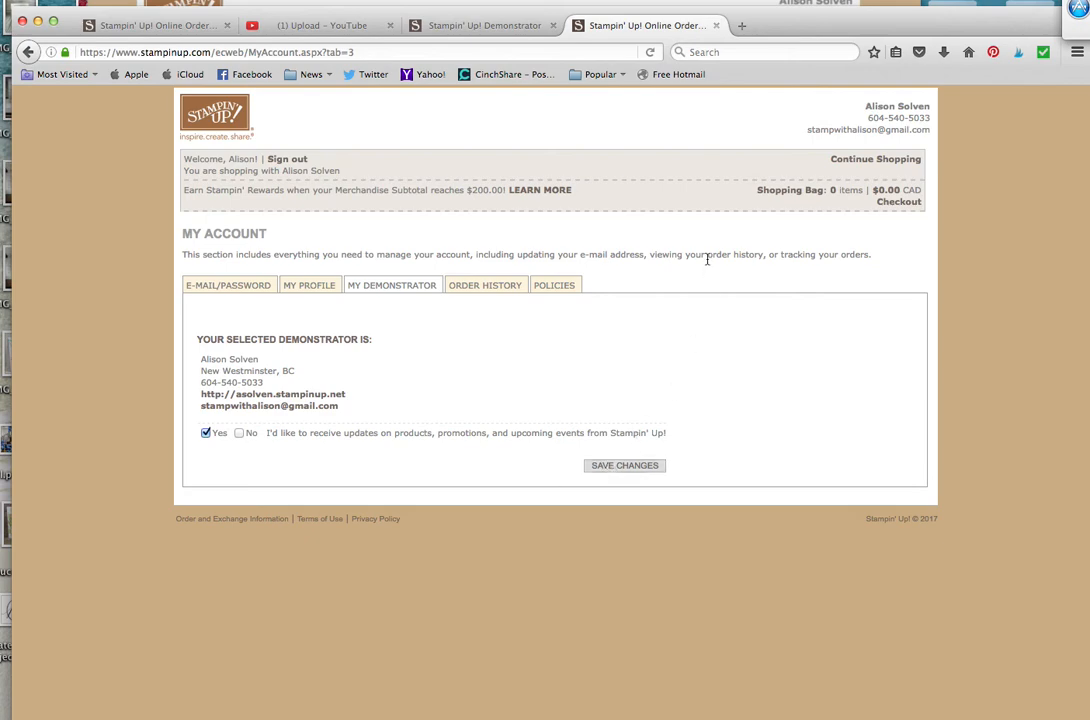
# - Continue shopping to return to the store home page
pyautogui.click(876, 160)
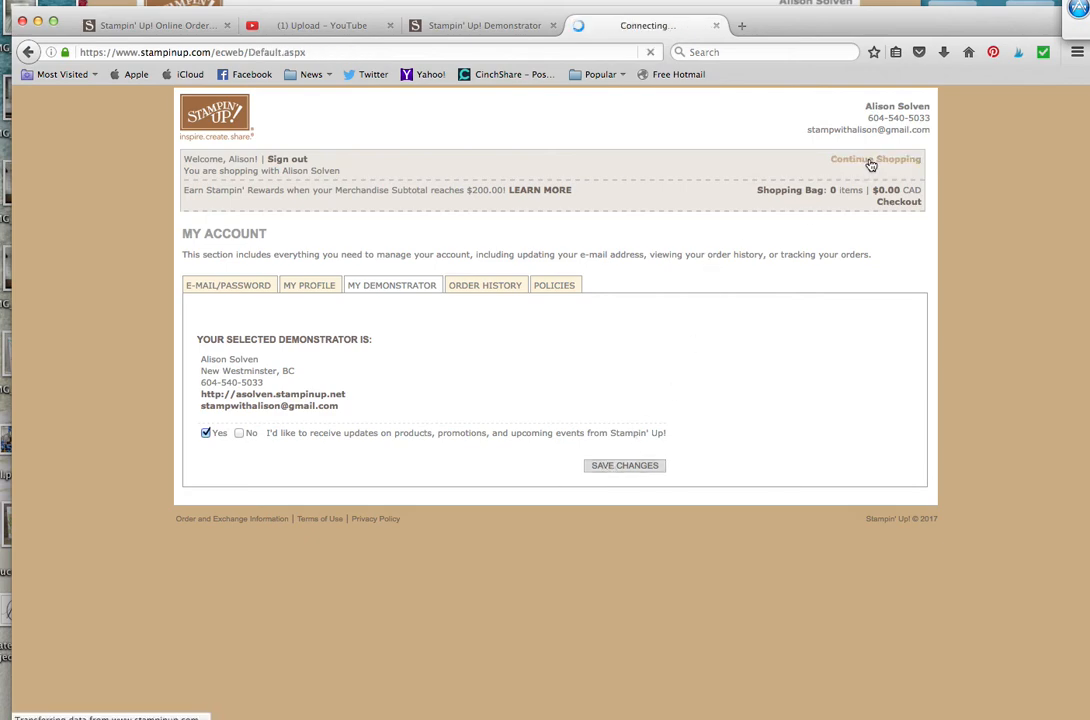
pyautogui.click(876, 160)
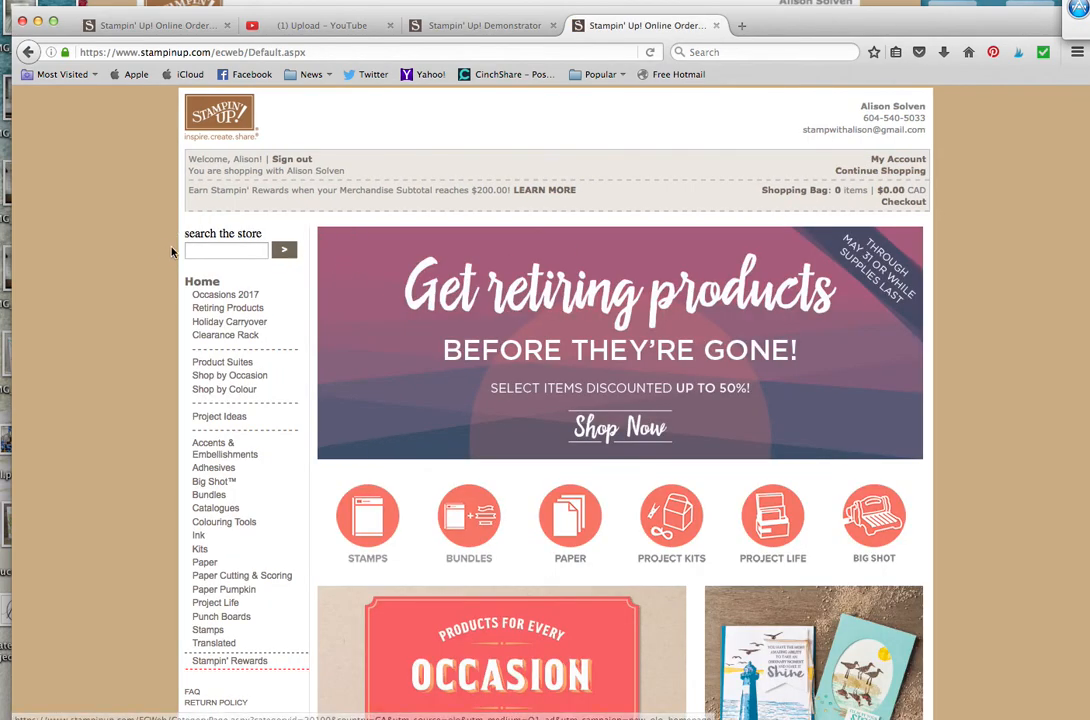